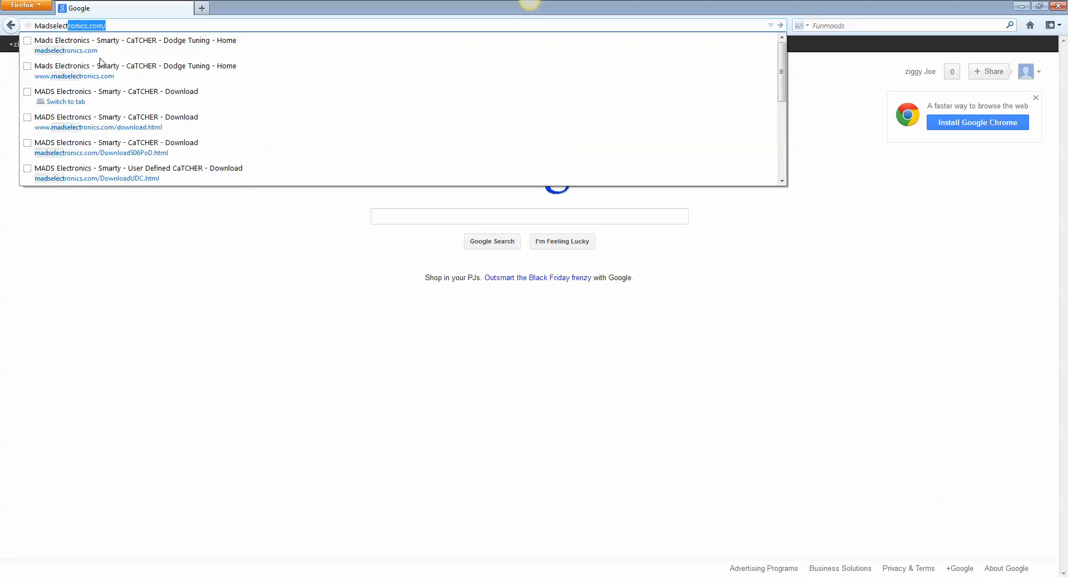
Go to the madselectronics.com site from the Firefox address bar suggestion
click(138, 173)
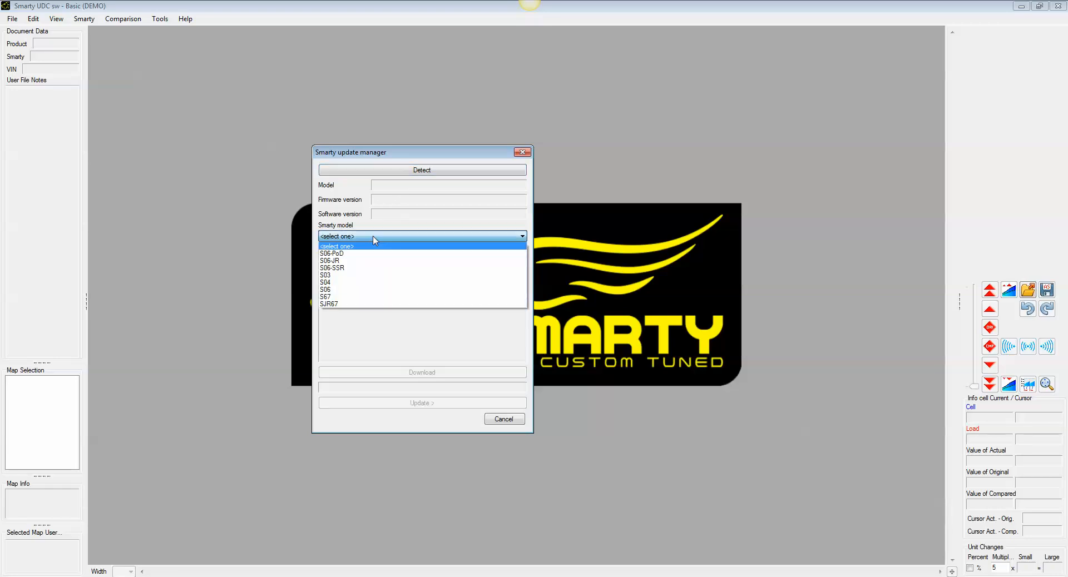
Choose S06-PoD as the Smarty model and download update S06PV411E_UTS01C
click(332, 254)
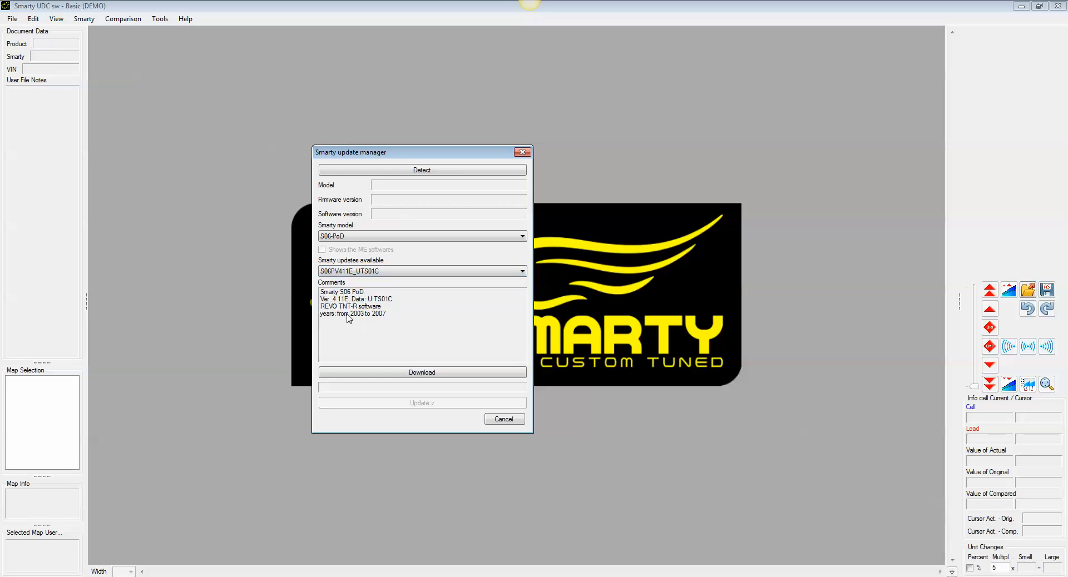
click(422, 373)
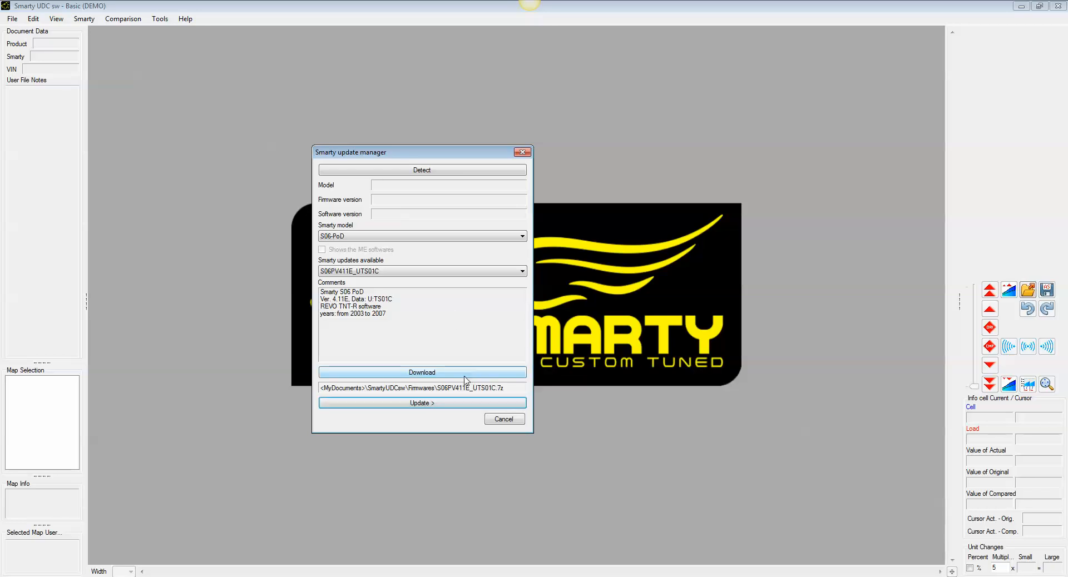
Launch SmartyUSB Update from the update manager using the downloaded firmware
click(422, 403)
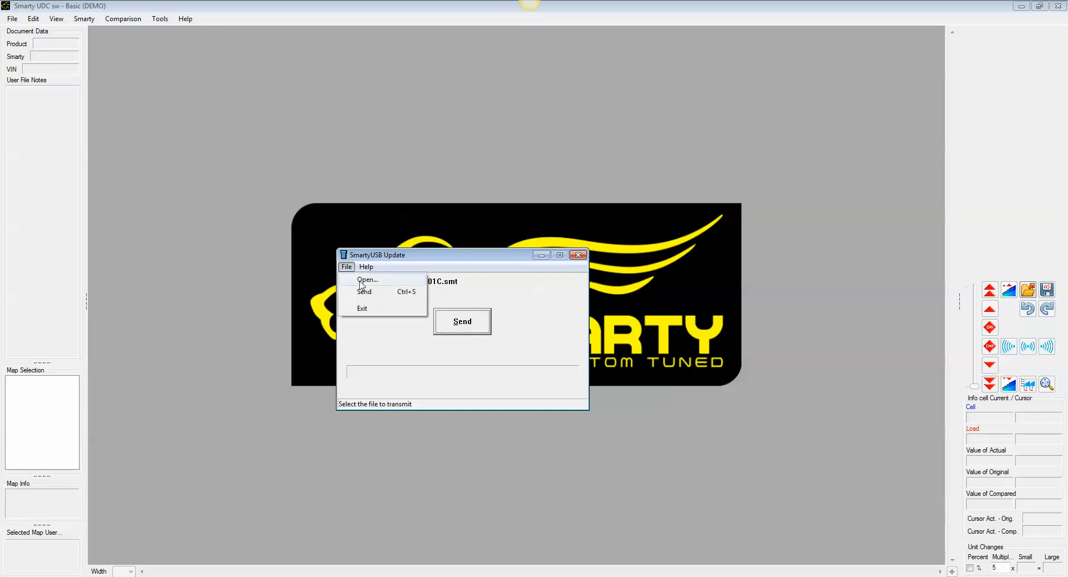
click(367, 280)
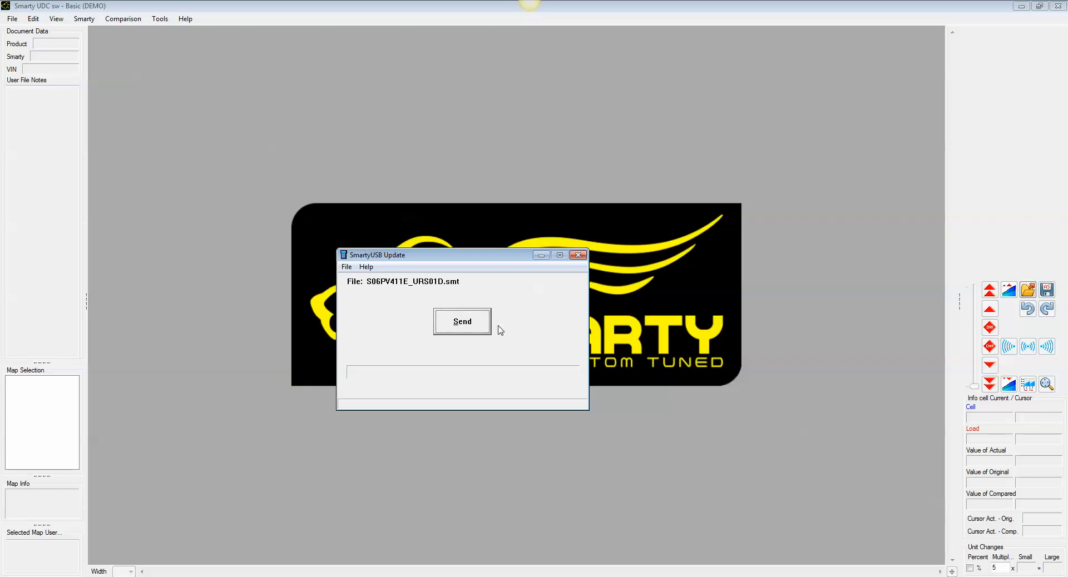
mouse_move(524, 313)
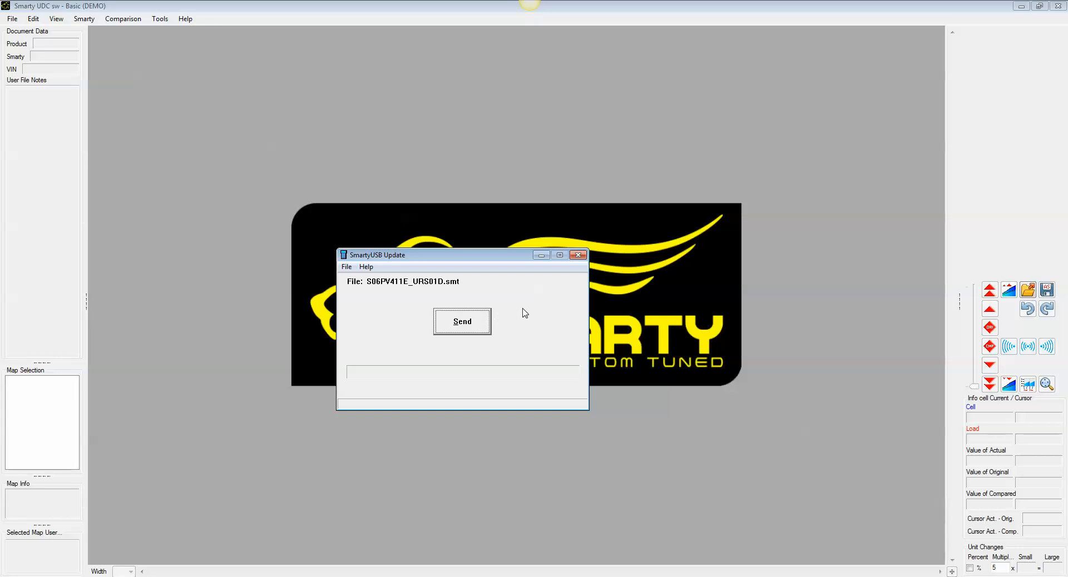